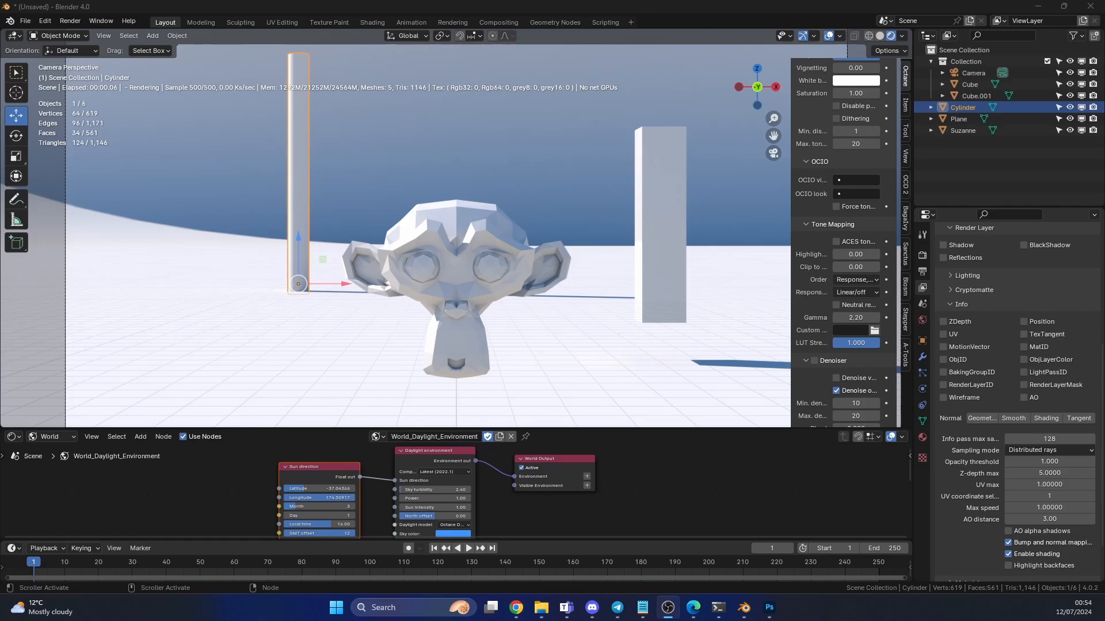
pyautogui.moveTo(633, 428)
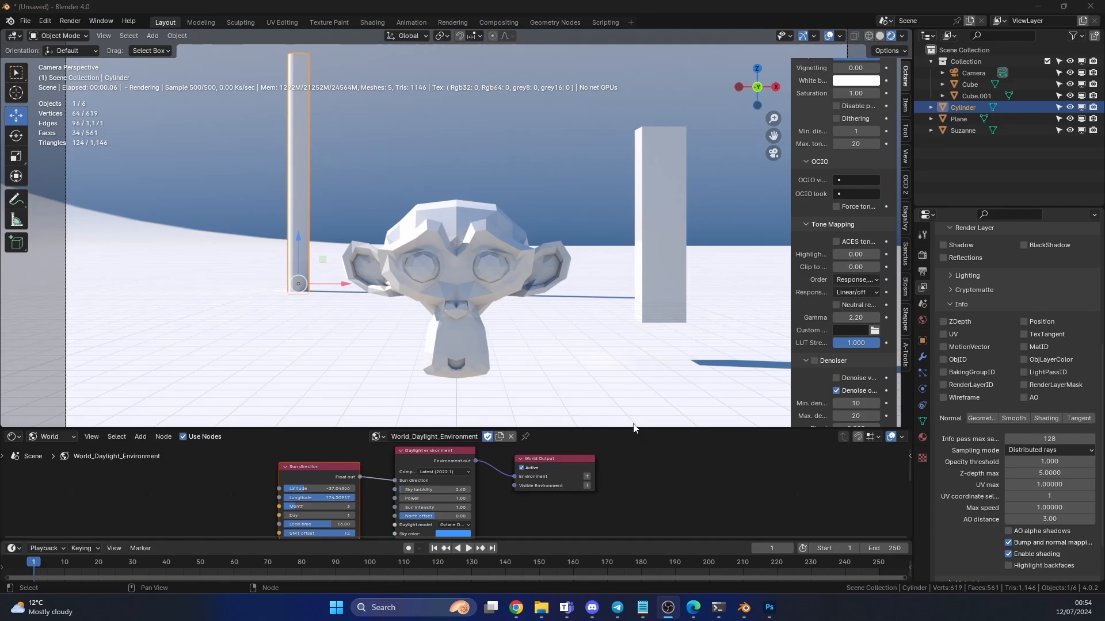
pyautogui.moveTo(685, 424)
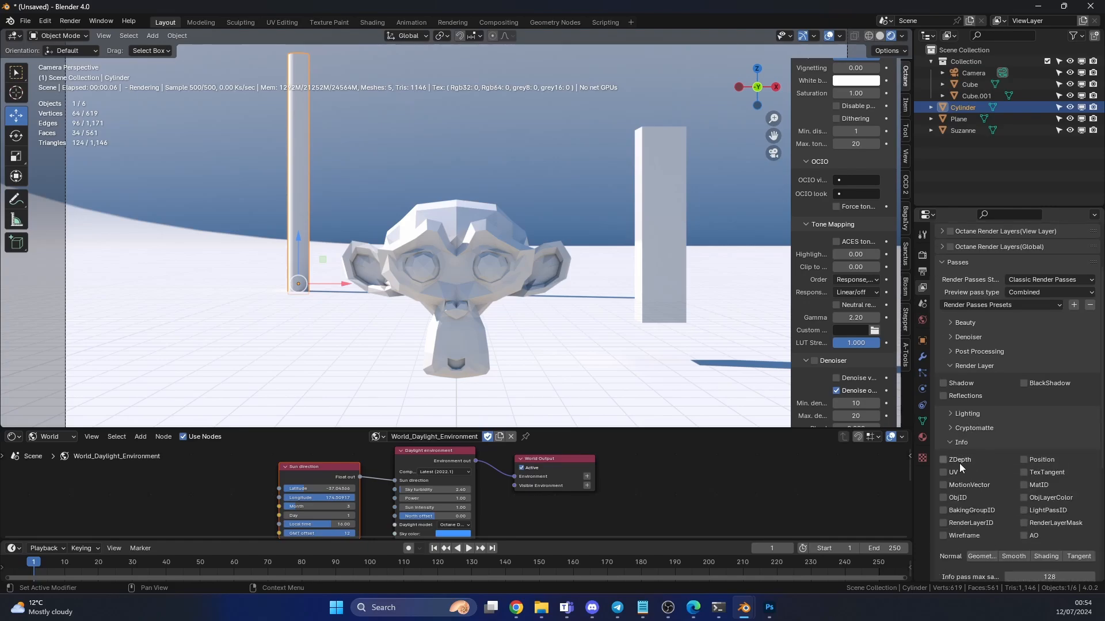
# Step: Render the monkey head and pillars scene into a separate Blender render window
pyautogui.click(943, 459)
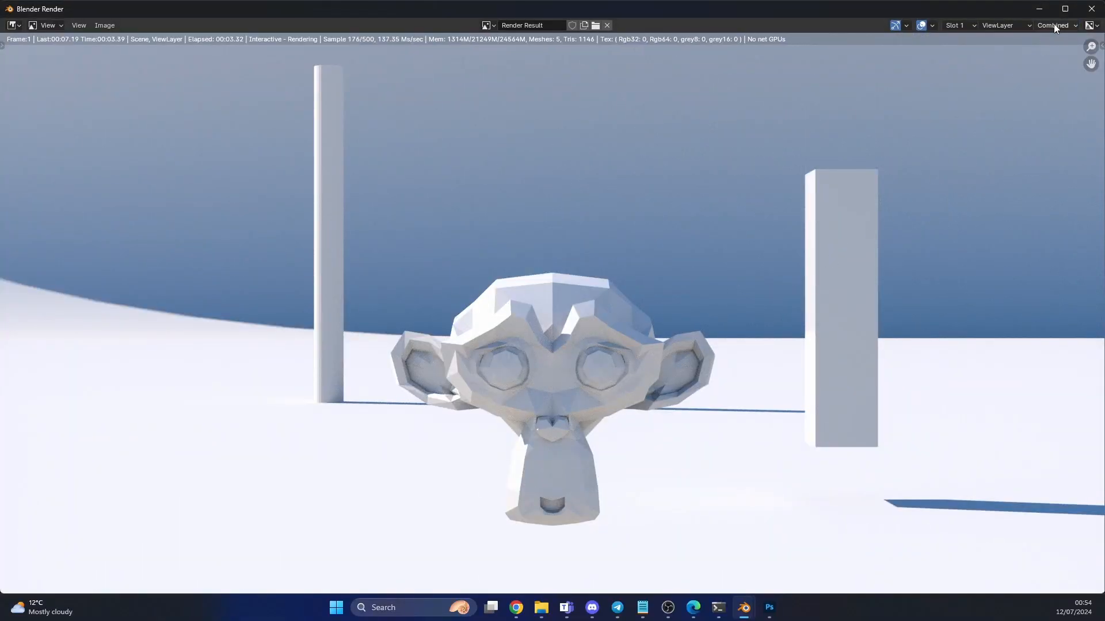
# Step: Save the ZDepth render to the Music folder as an OpenEXR MultiLayer file
pyautogui.click(1053, 26)
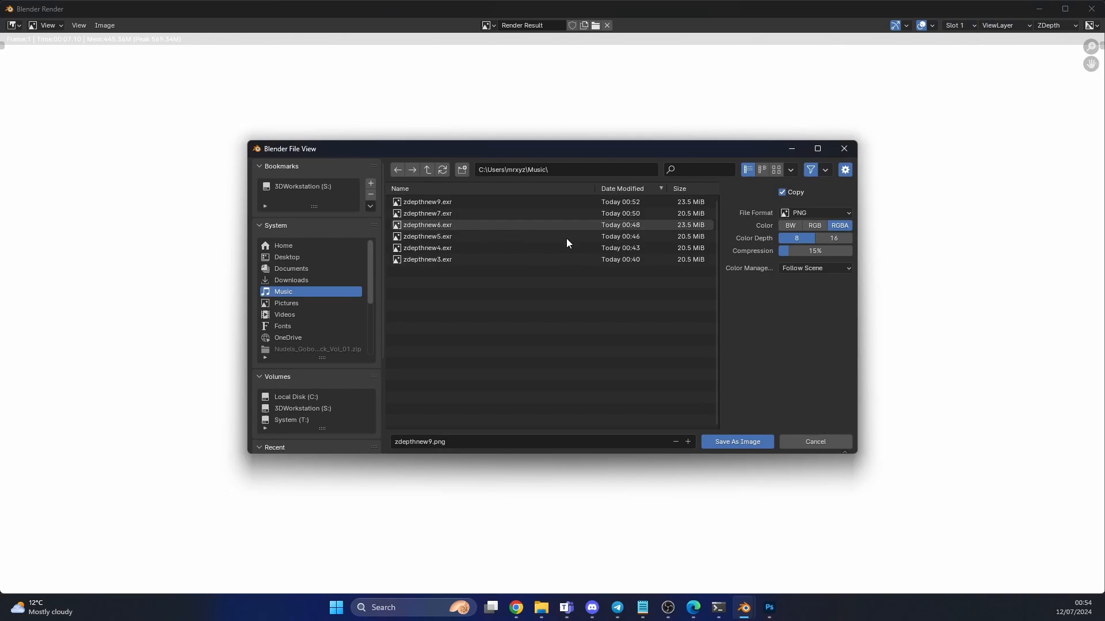
pyautogui.click(815, 213)
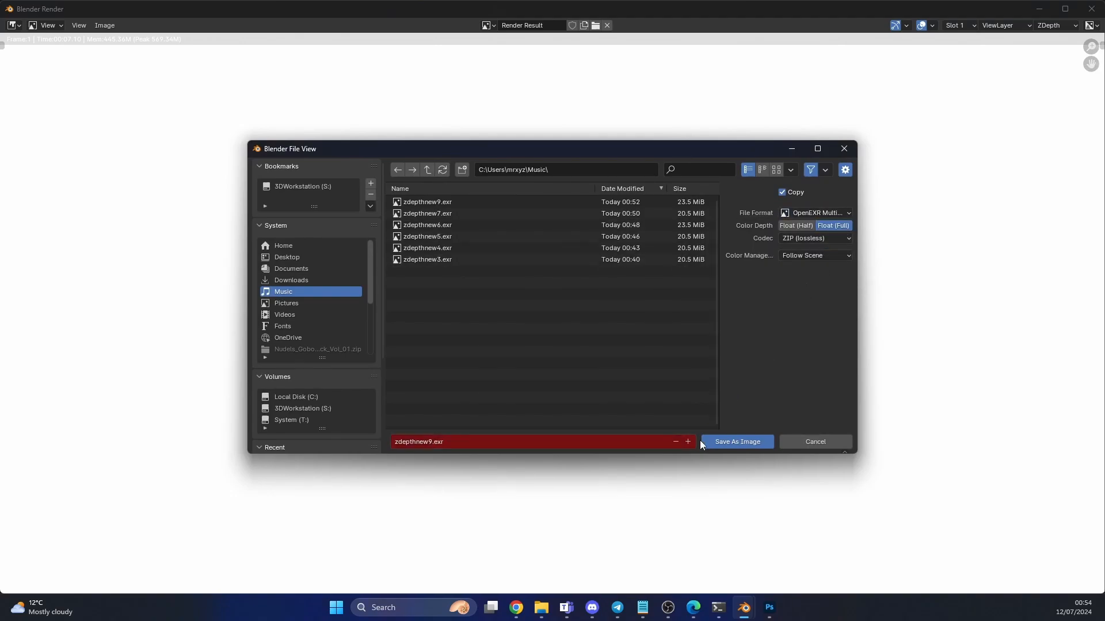
pyautogui.click(737, 442)
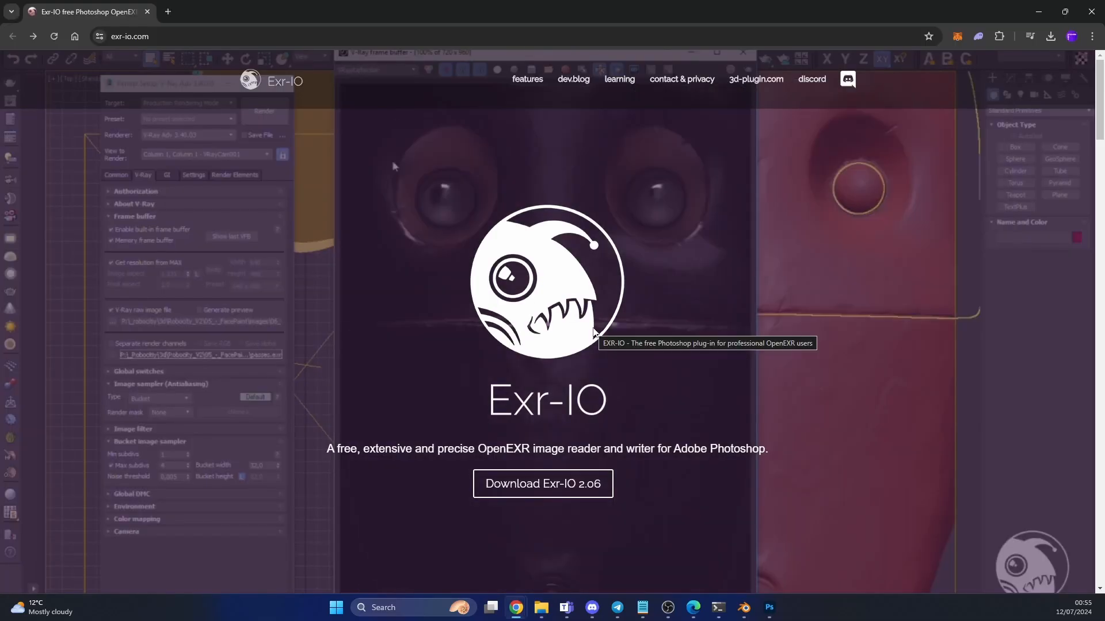
# Step: Scroll through the exr-io.com plugin site, then minimise Chrome
pyautogui.scroll(-3)
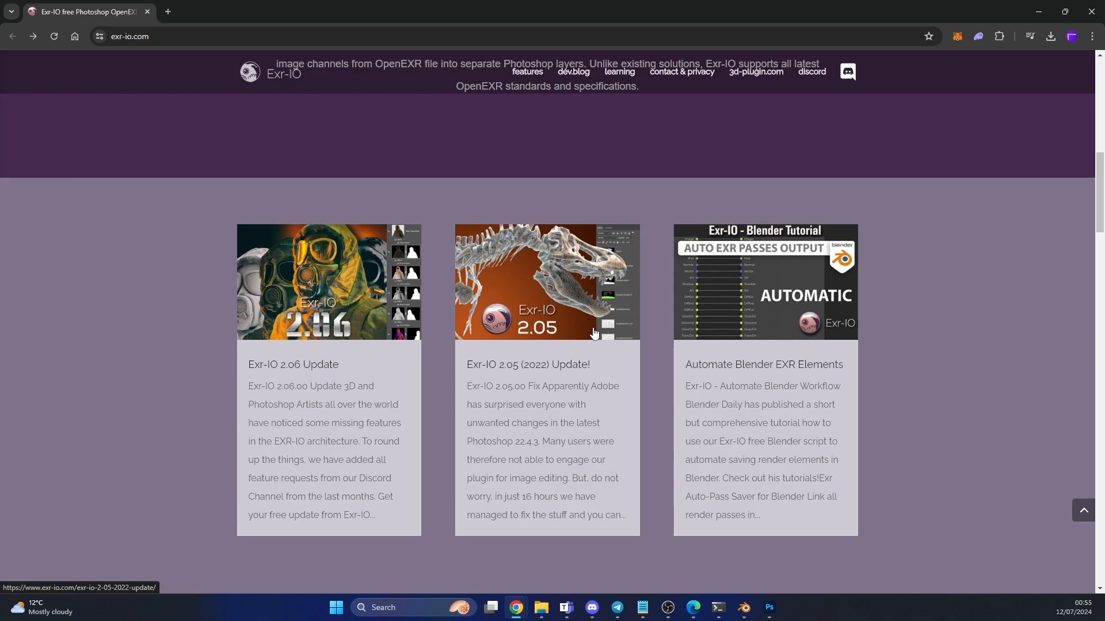
pyautogui.scroll(-3)
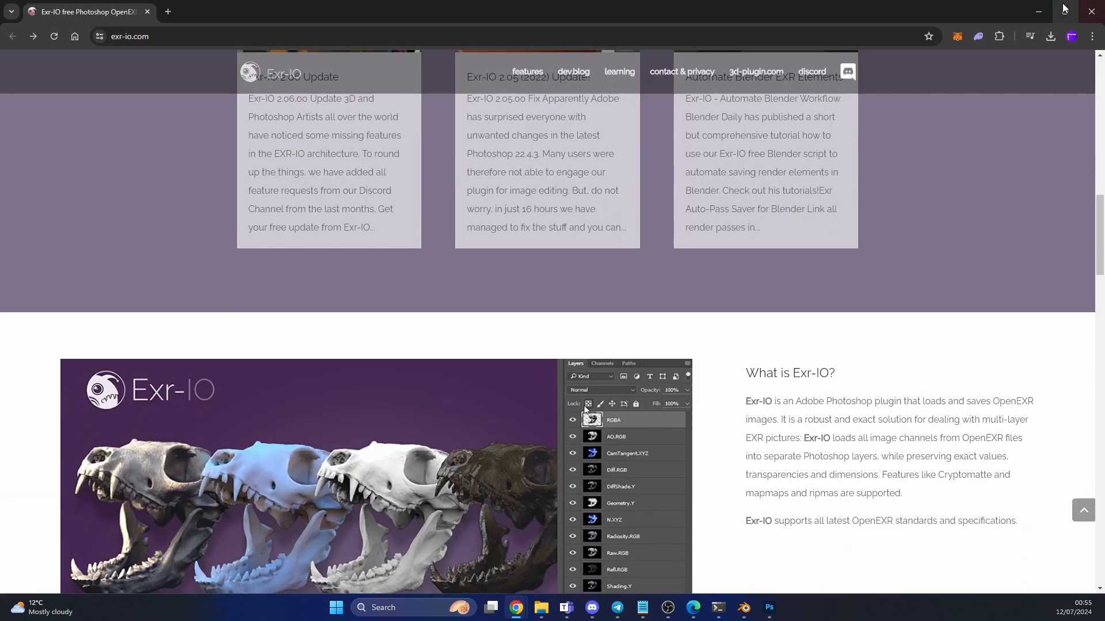
pyautogui.moveTo(1037, 12)
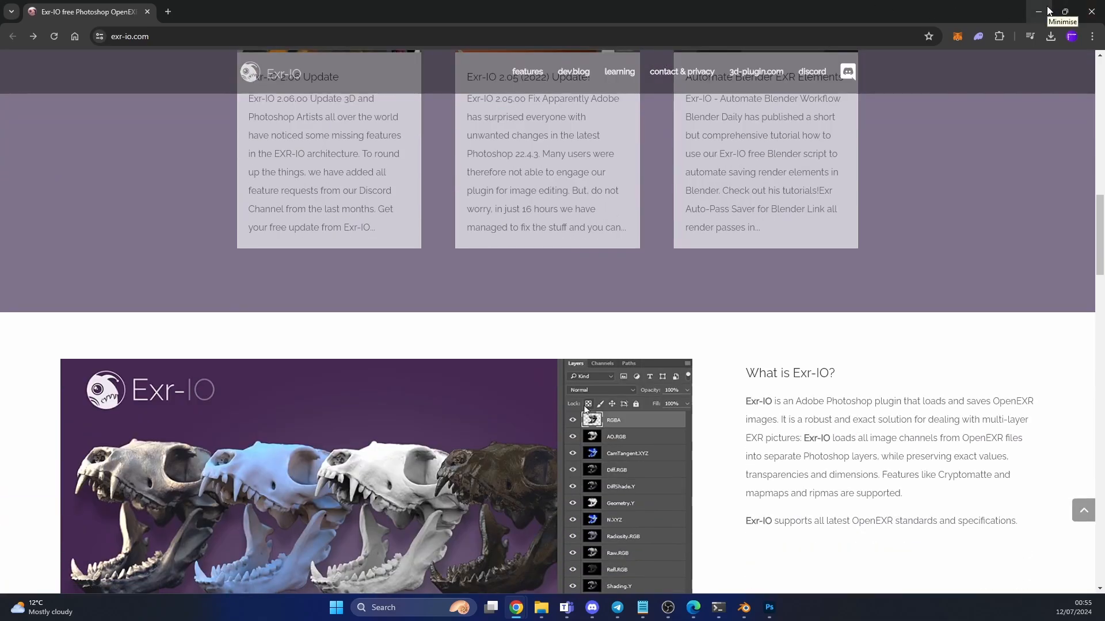
pyautogui.click(768, 608)
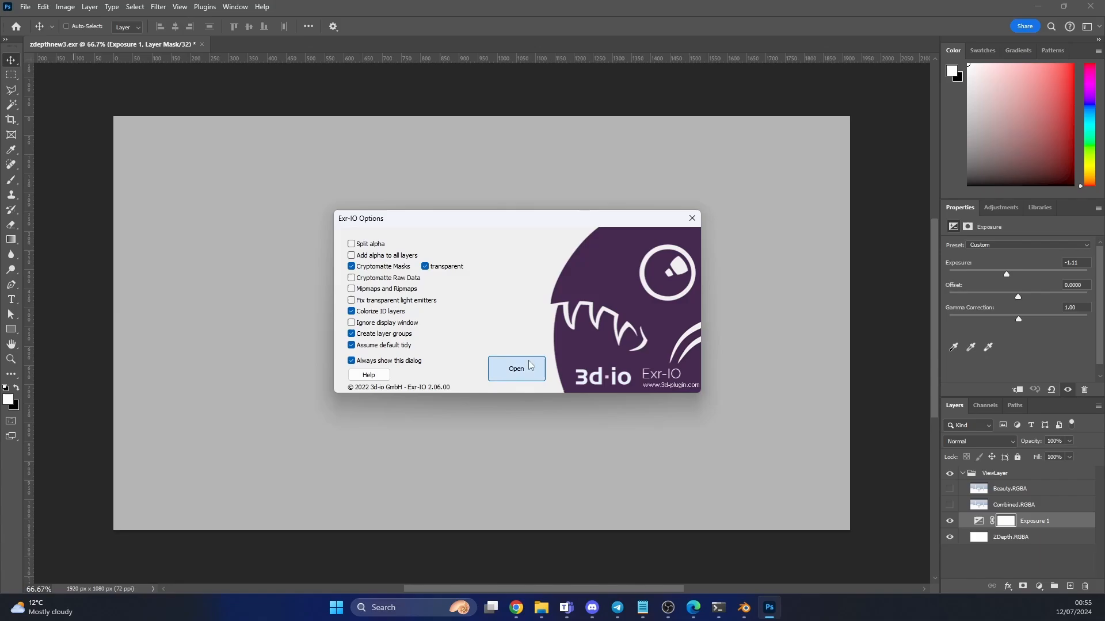
# Step: Open the EXR as layers, hide Beauty.RGBA and Combined.RGBA, and select ZDepth.RGBA
pyautogui.click(515, 368)
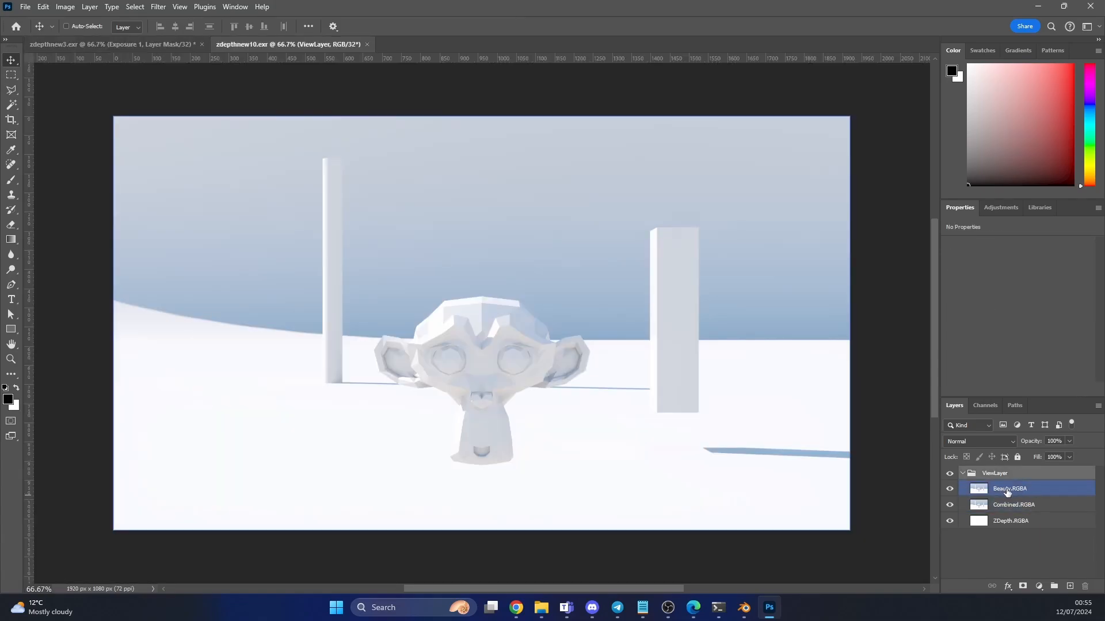
pyautogui.click(949, 488)
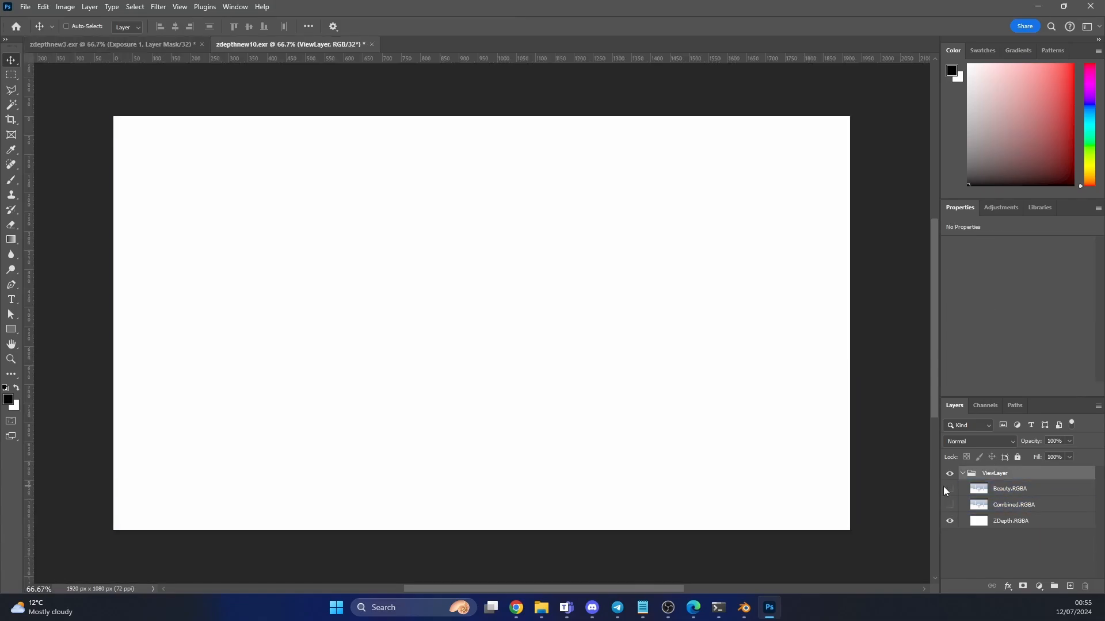
pyautogui.click(1010, 521)
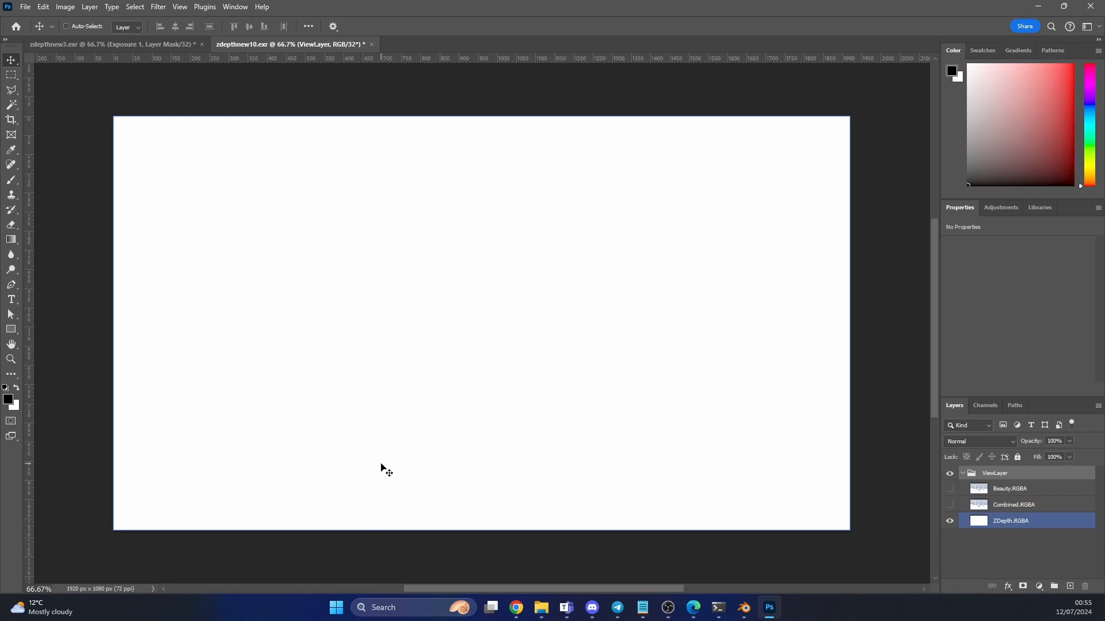
pyautogui.moveTo(433, 466)
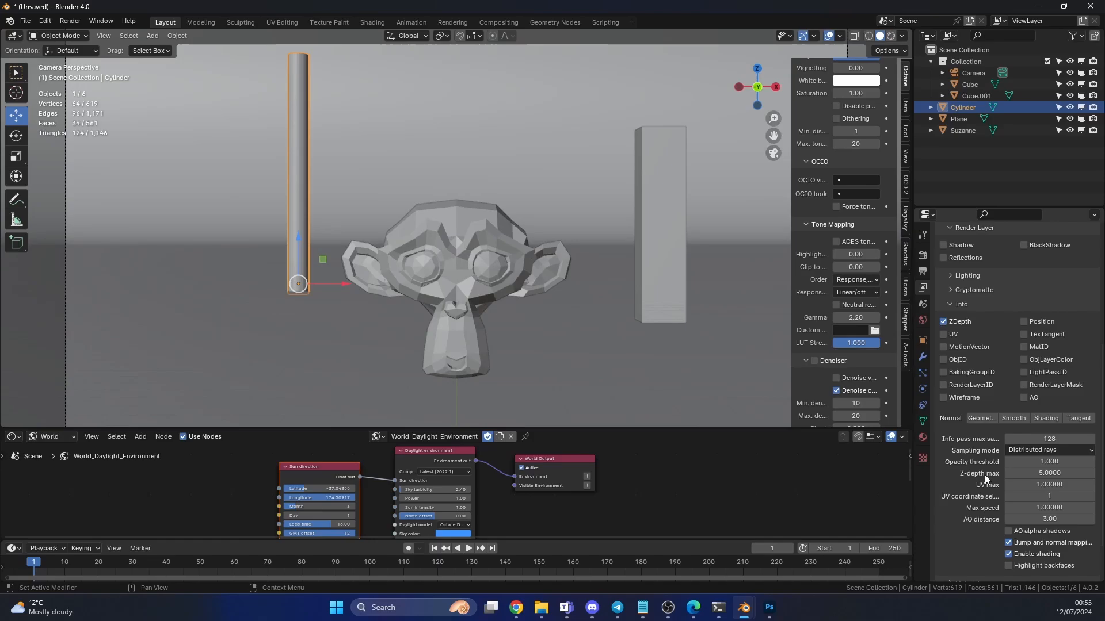
pyautogui.moveTo(1049, 473)
pyautogui.write('200.0000')
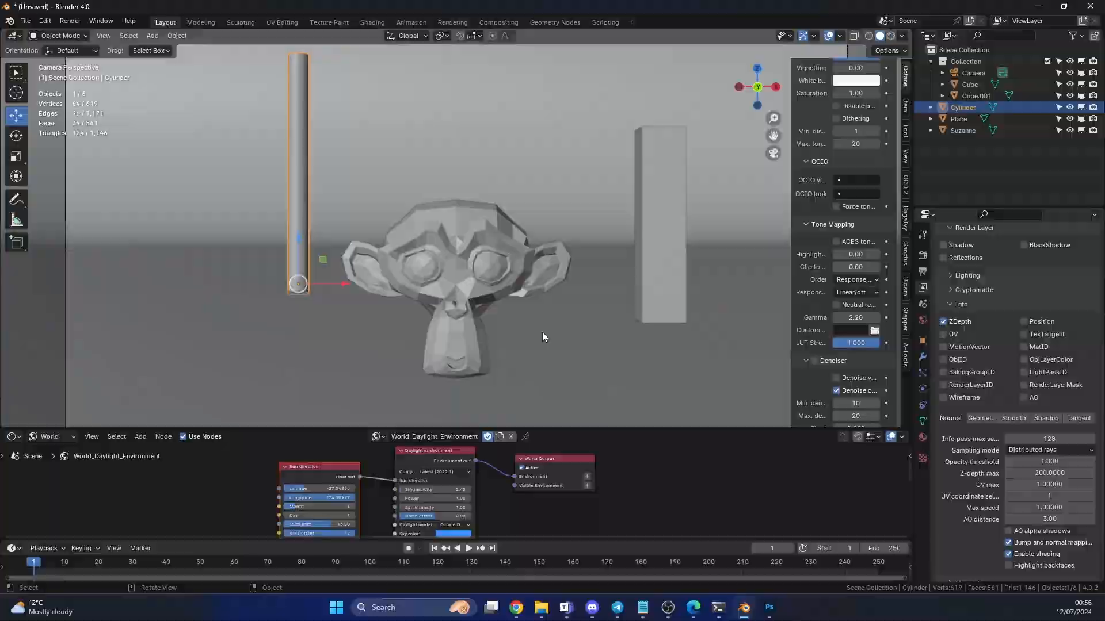
# Step: Re-render the scene with F12 to get a graded ZDepth pass
pyautogui.press('F12')
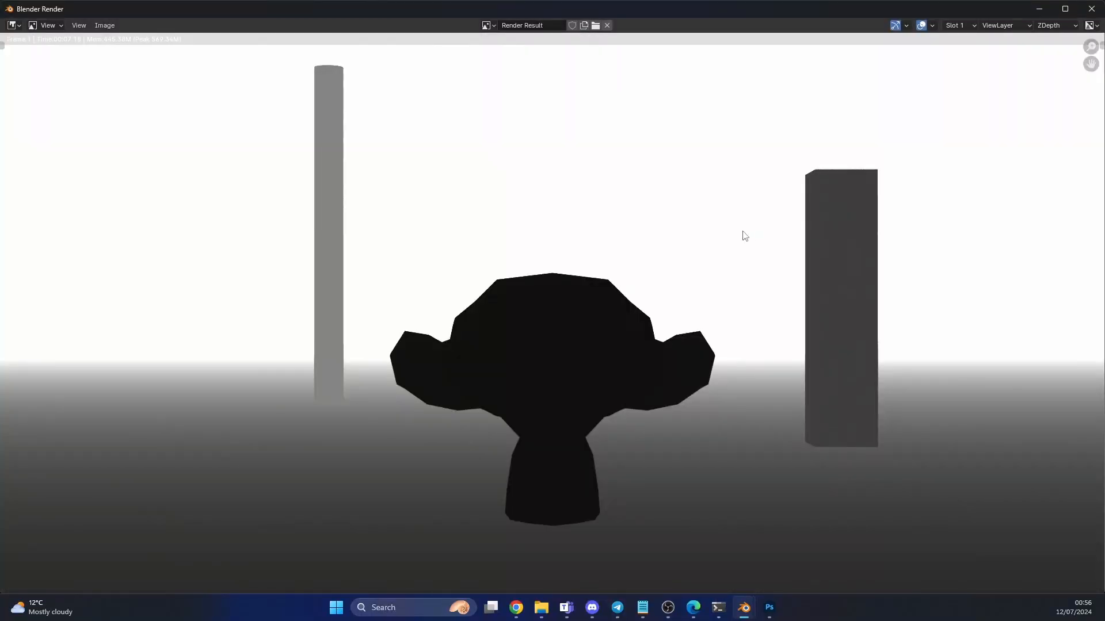
# Step: Save the graded depth render as zdepthnew11 in OpenEXR MultiLayer format
pyautogui.click(104, 25)
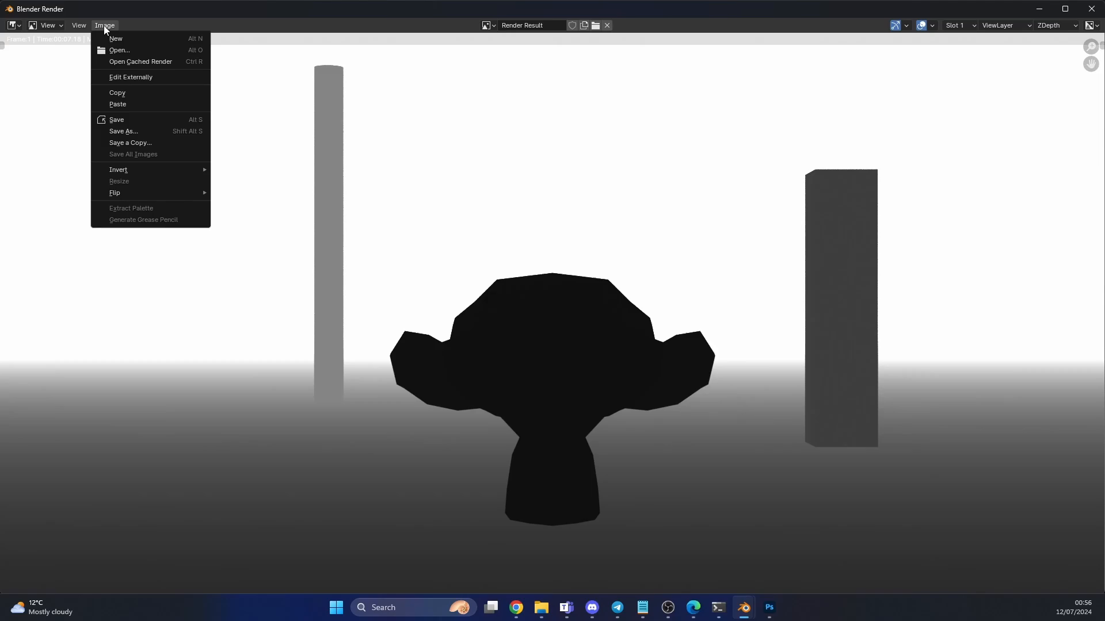
pyautogui.moveTo(123, 132)
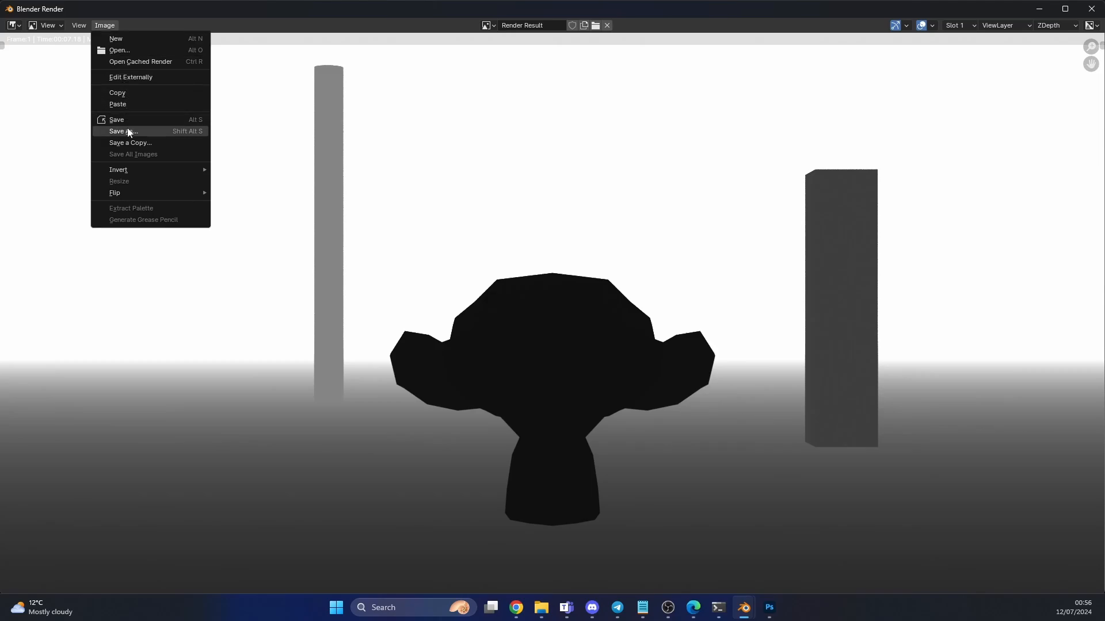
pyautogui.click(122, 131)
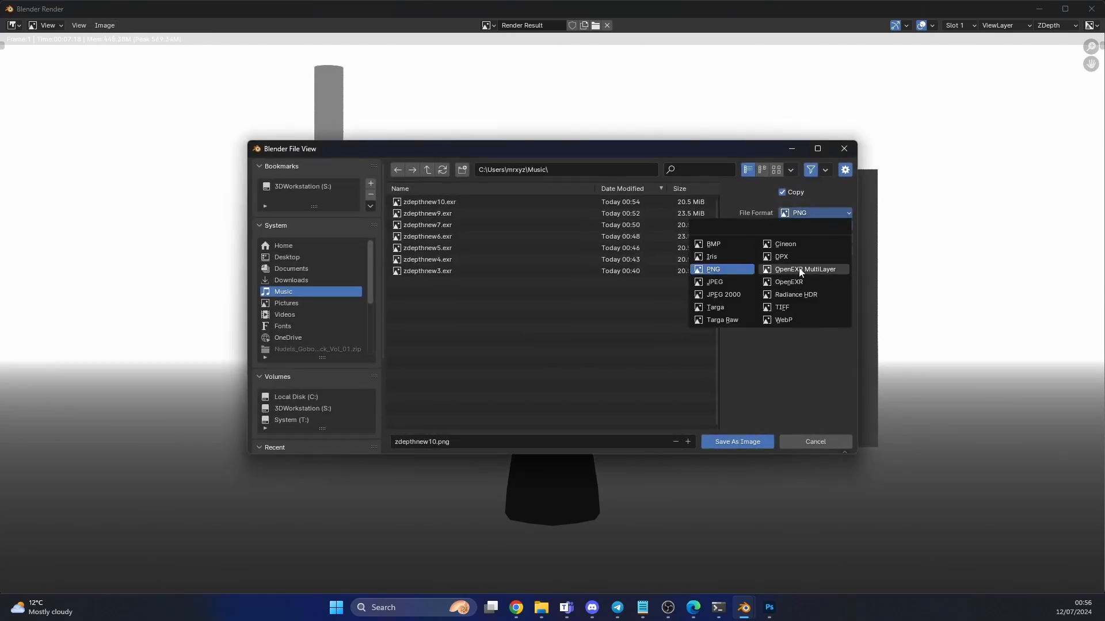
pyautogui.click(804, 269)
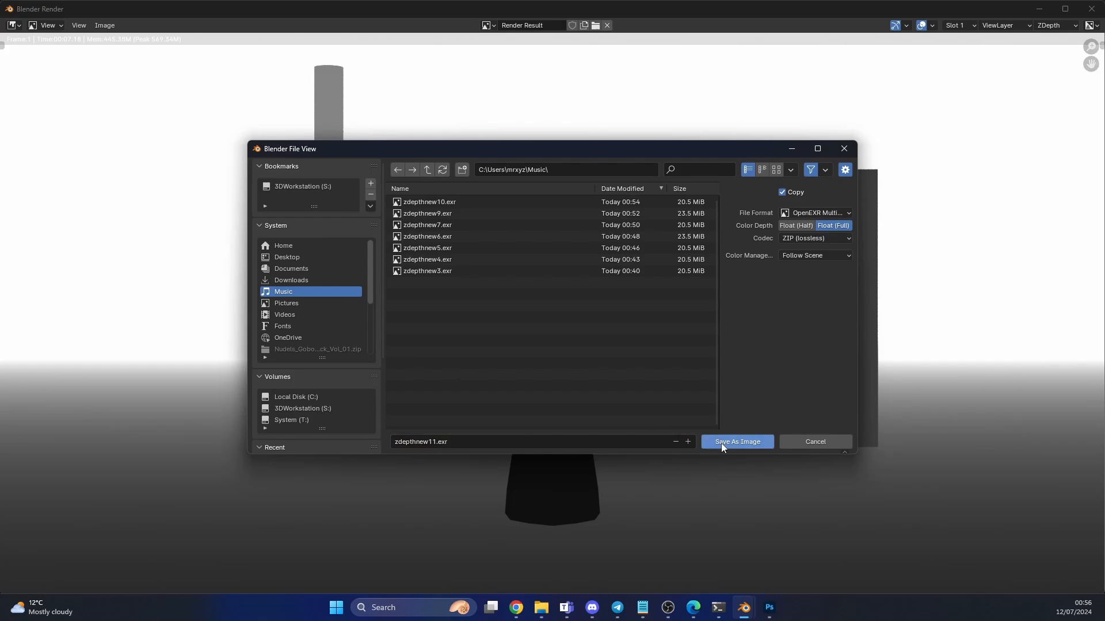
pyautogui.click(737, 442)
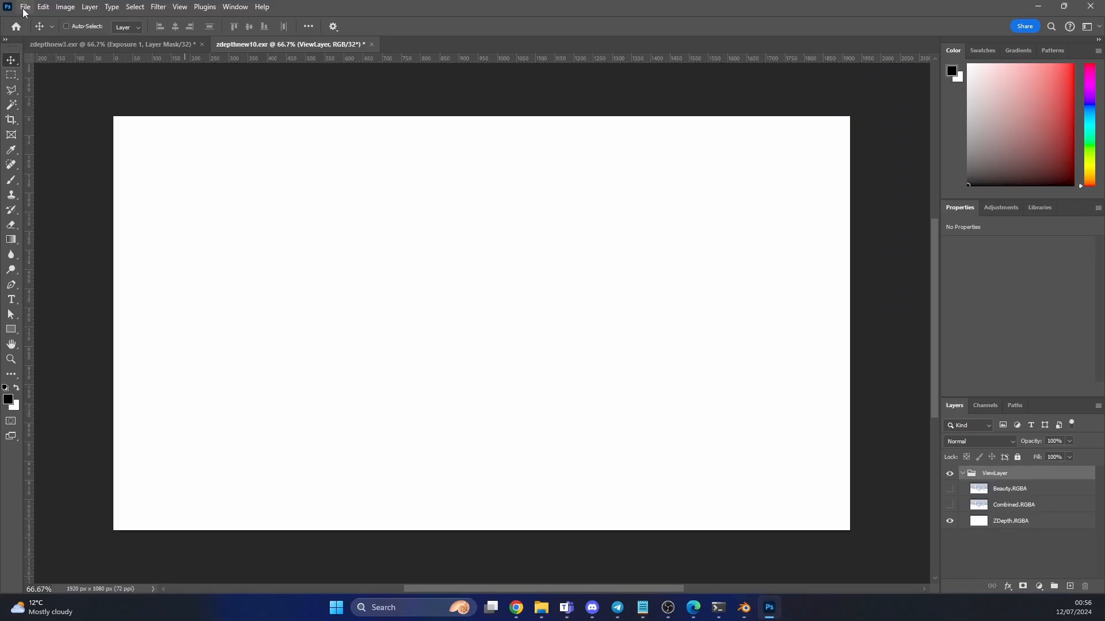
# Step: Open zdepthnew11.exr as layers and hide the Combined layer to reveal ZDepth
pyautogui.click(24, 6)
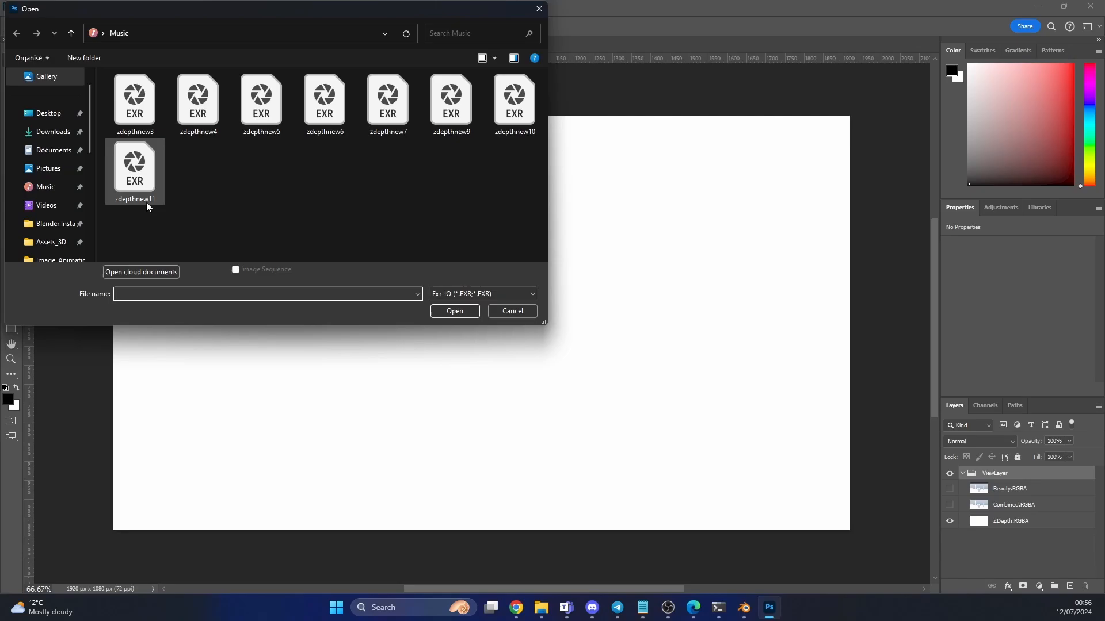
pyautogui.click(454, 311)
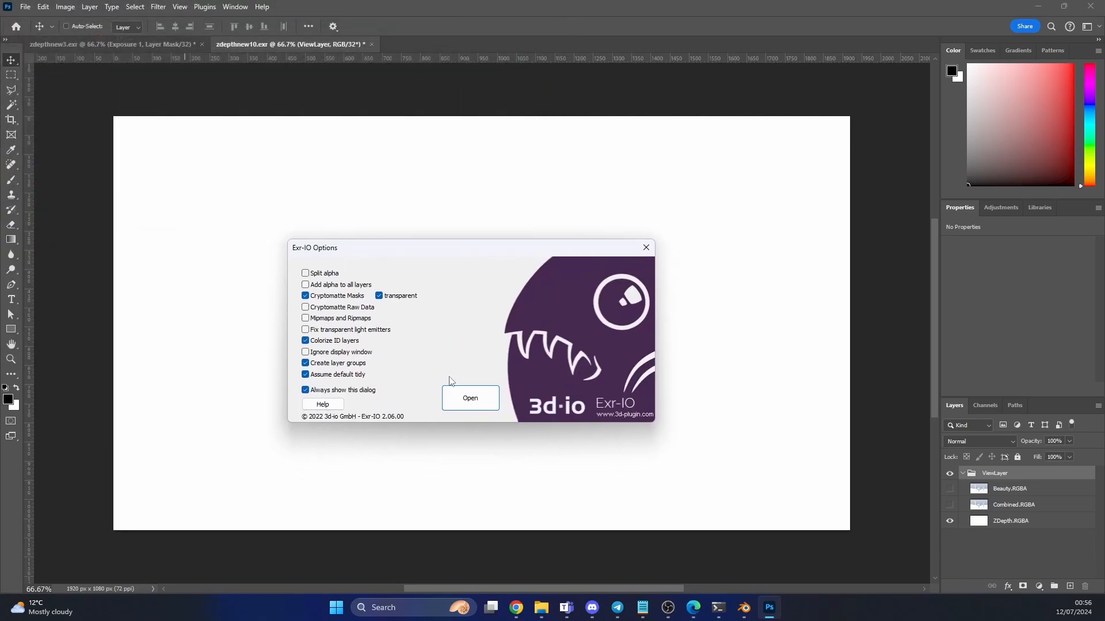
pyautogui.click(469, 398)
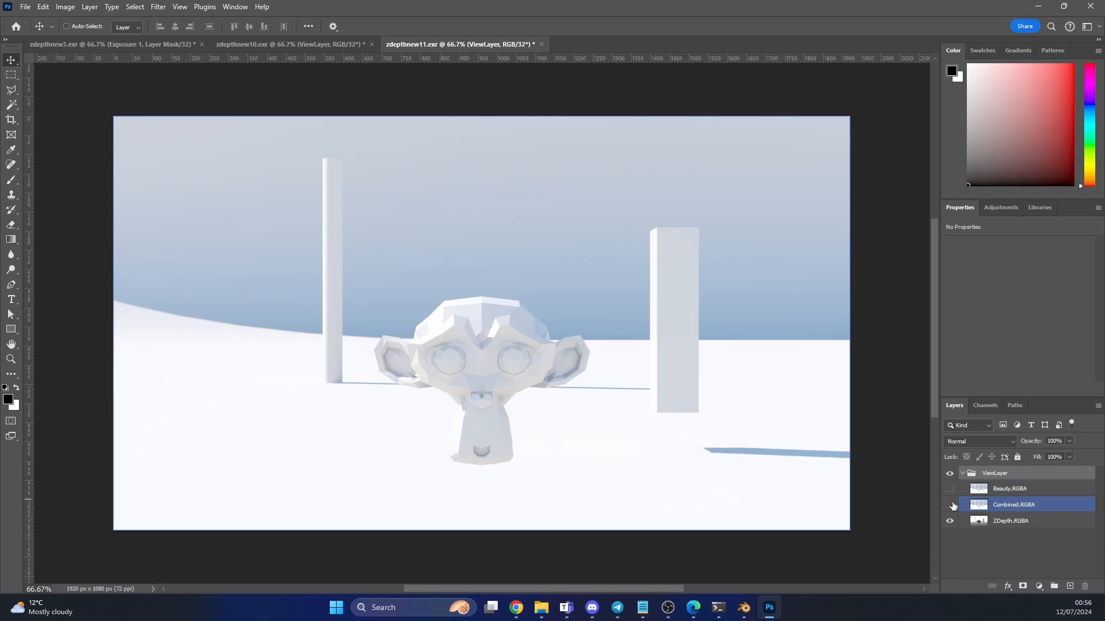
pyautogui.click(950, 521)
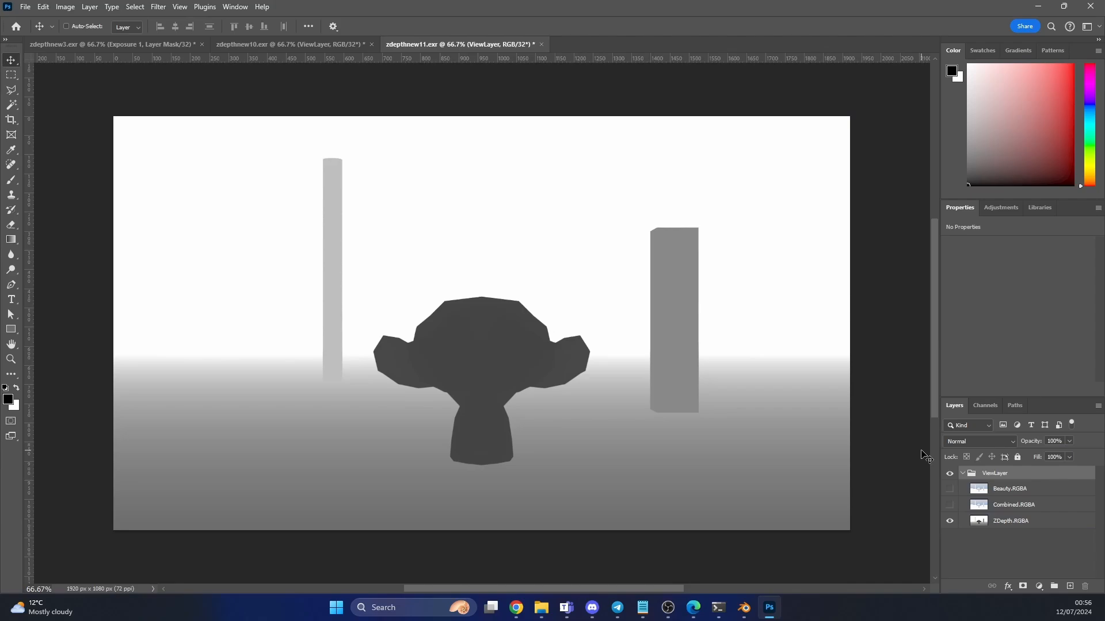
pyautogui.moveTo(927, 456)
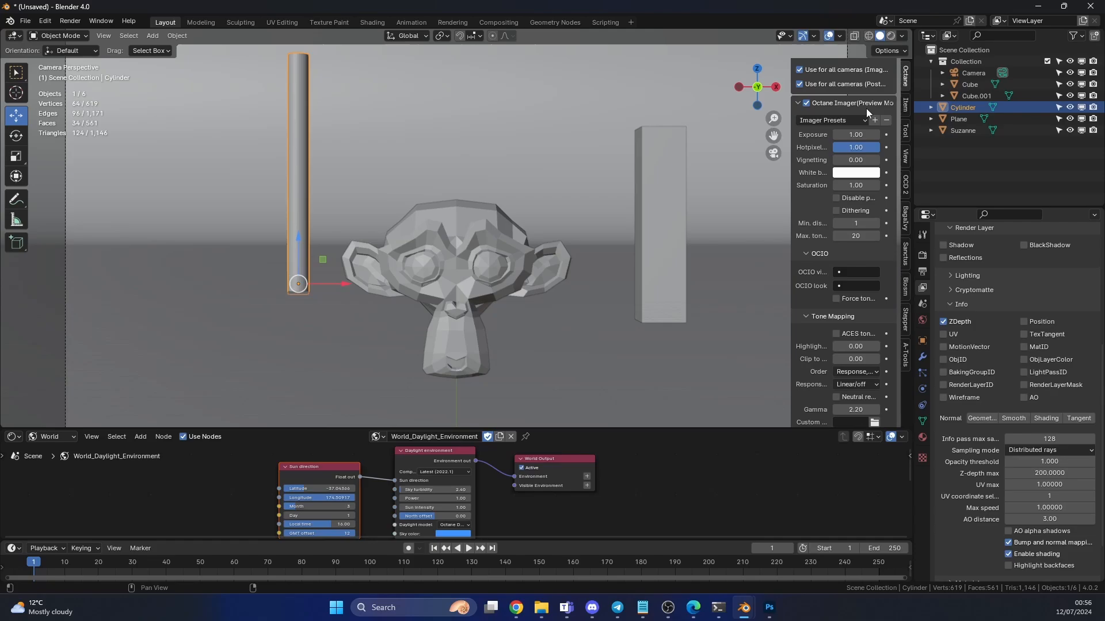
# Step: Try the sRGB response, set tone-mapping gamma to 1.00, then return response to Linear/off
pyautogui.scroll(-3)
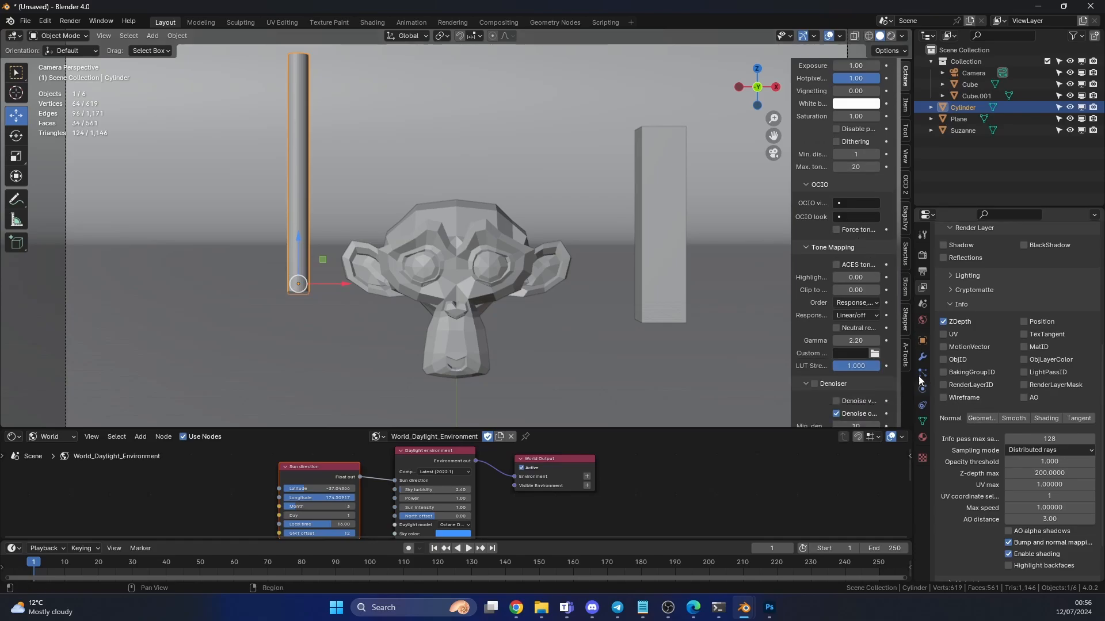
pyautogui.click(853, 315)
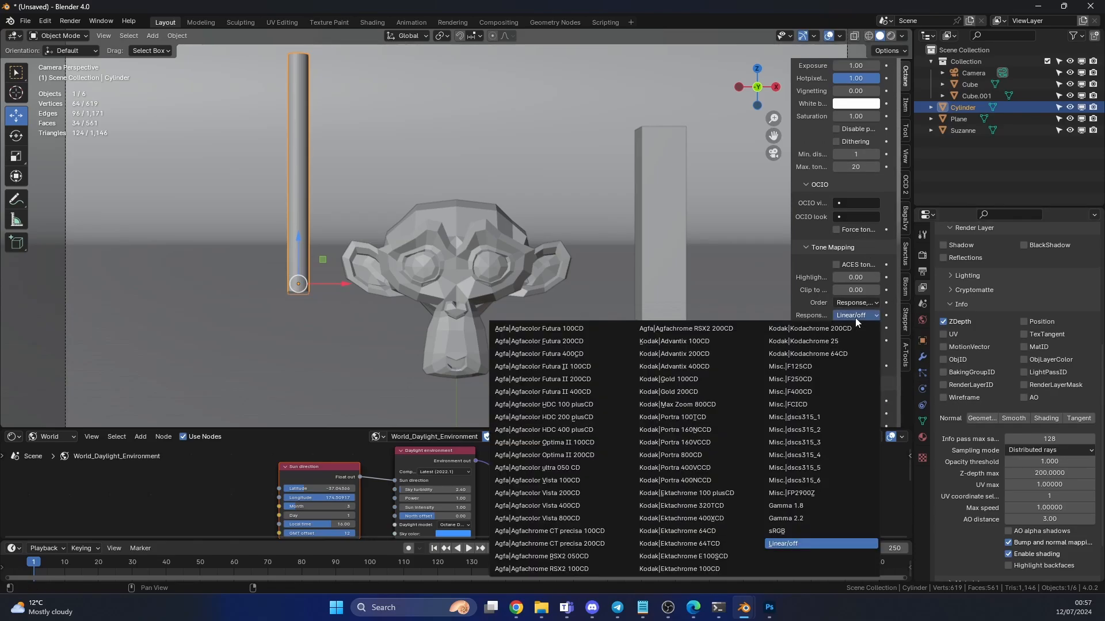
pyautogui.click(777, 530)
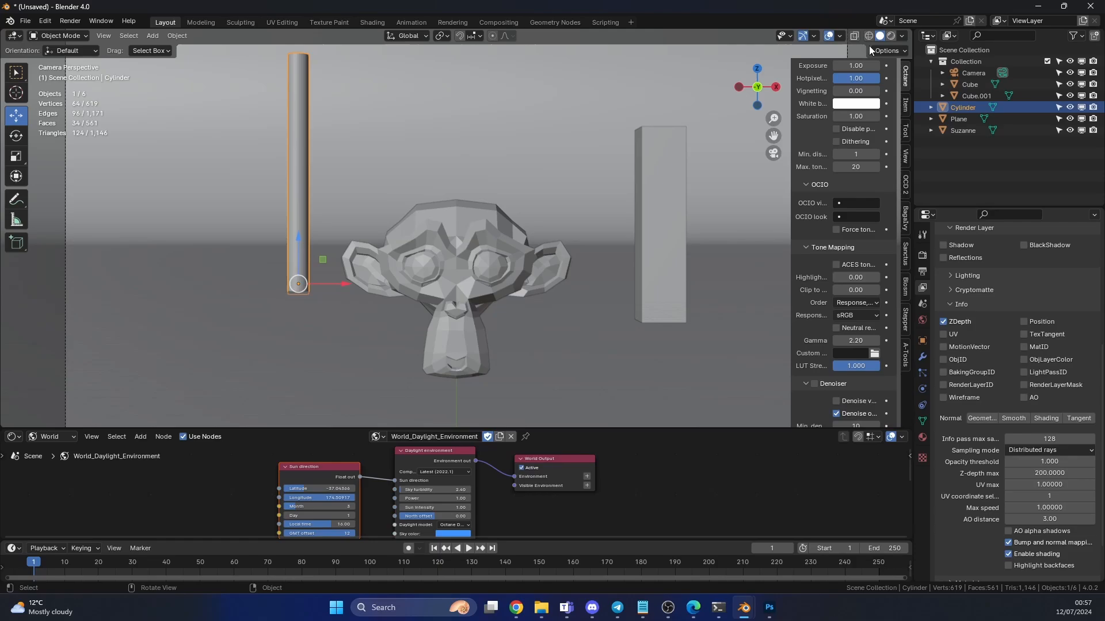
pyautogui.click(855, 341)
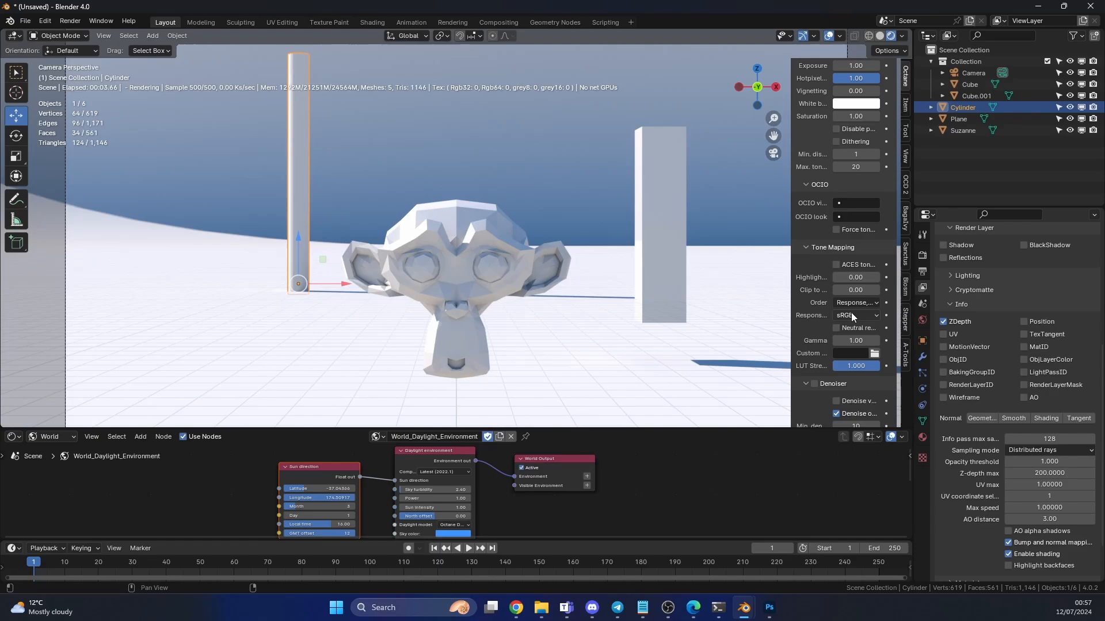
pyautogui.click(854, 315)
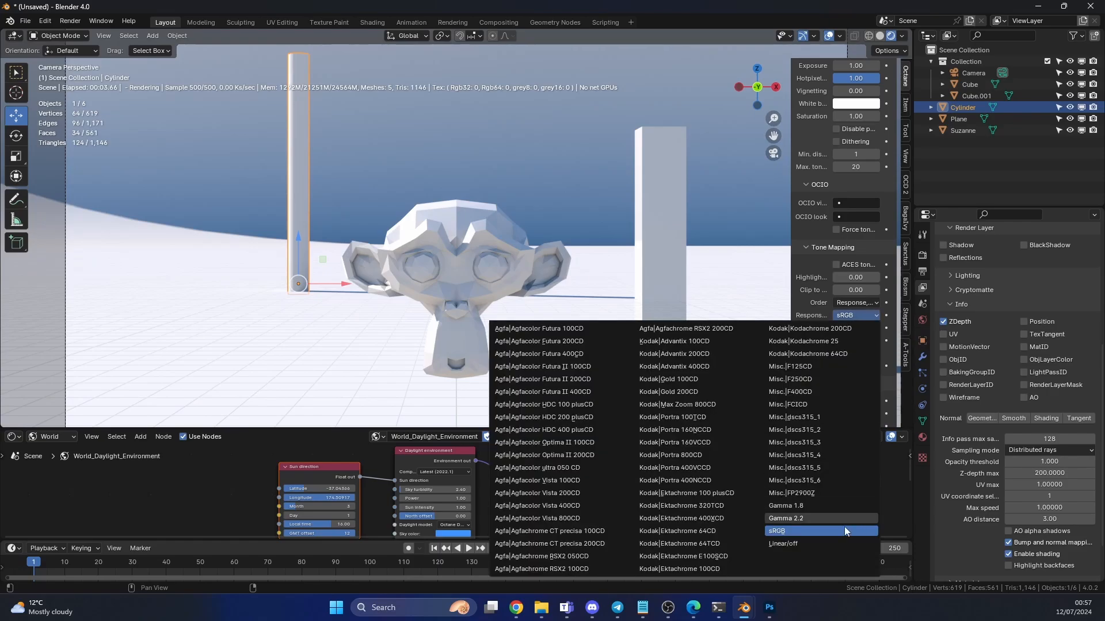
pyautogui.click(783, 543)
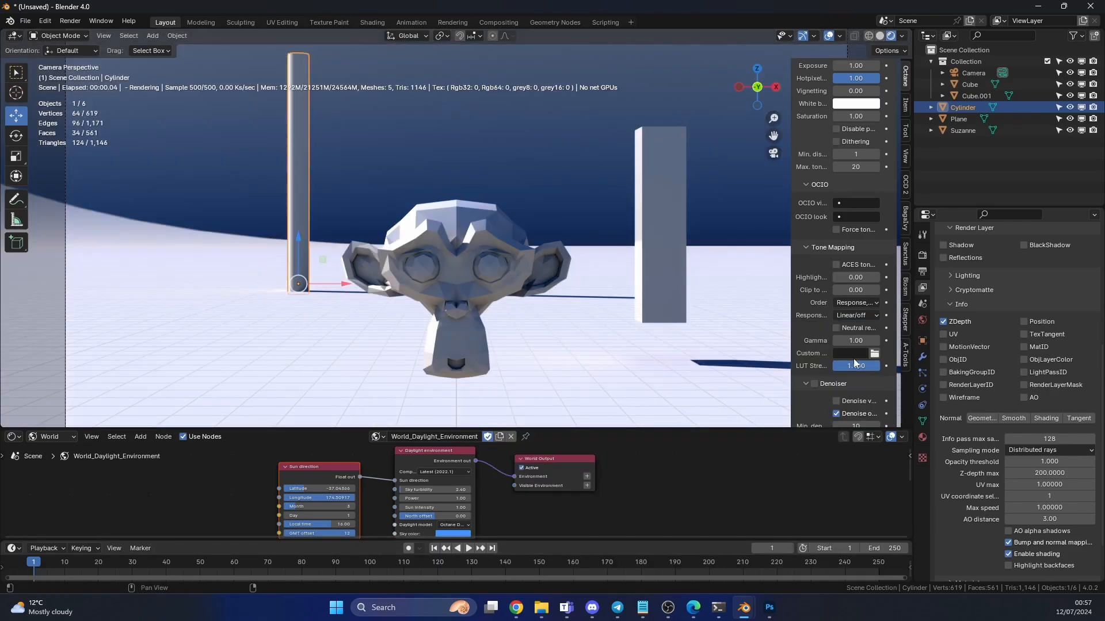